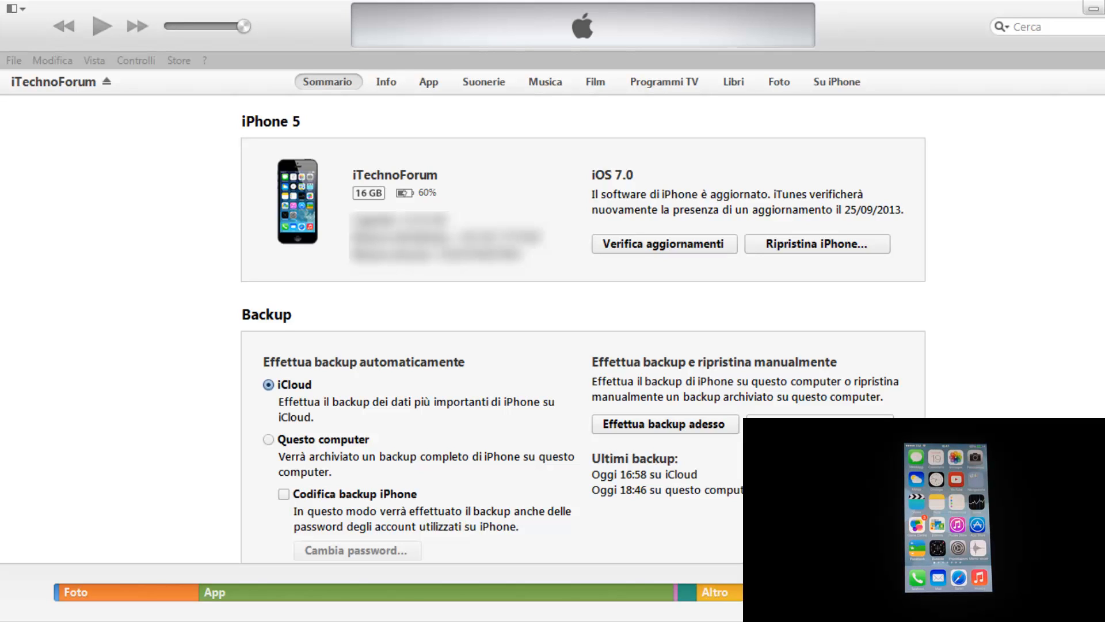
mouse_move(924, 266)
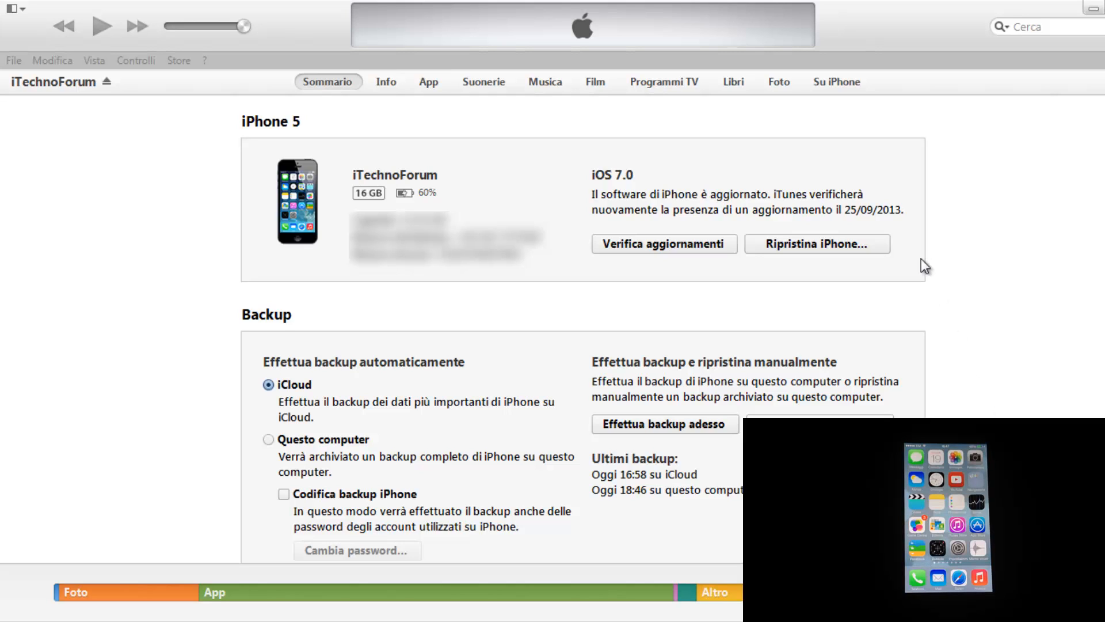
mouse_move(880, 246)
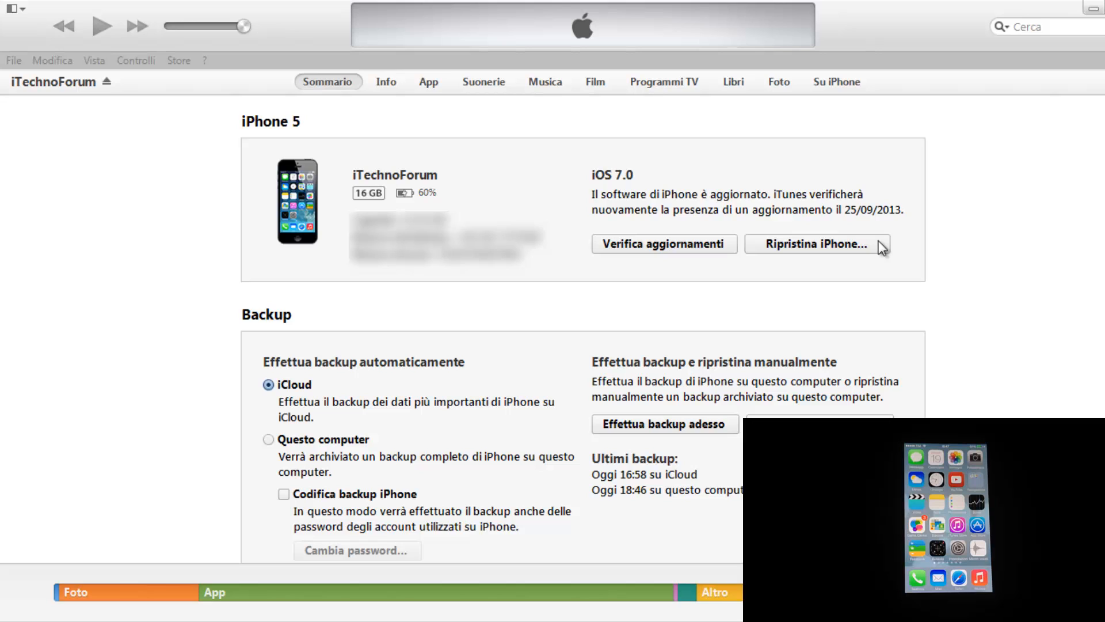
Begin the iPhone restore, dismiss the Find My iPhone warning and relaunch restore with a custom firmware file.
left_click(816, 243)
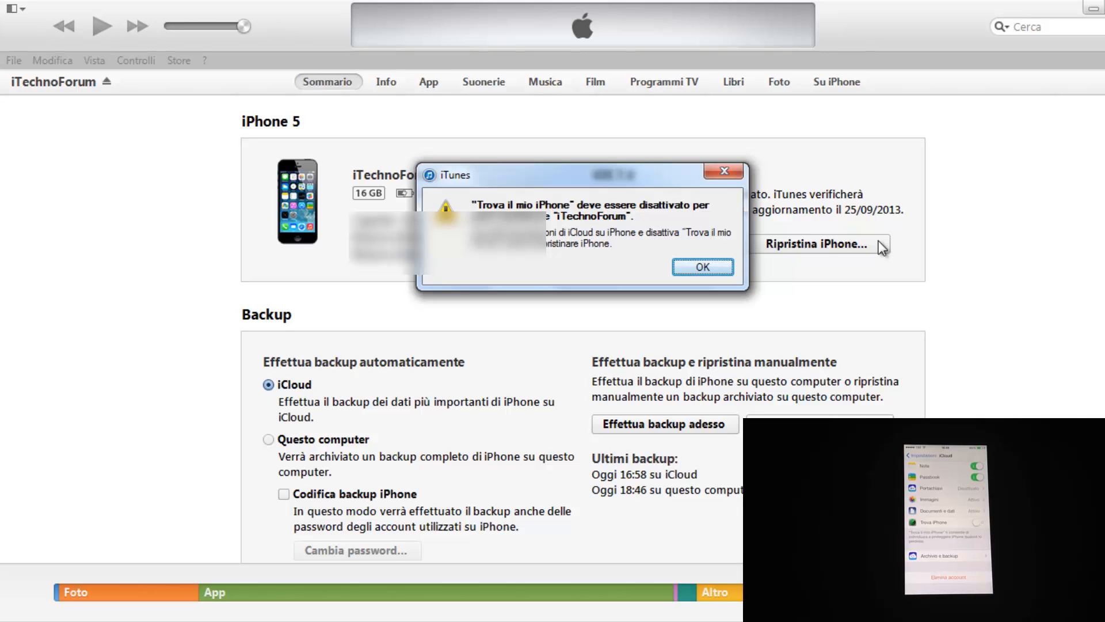
left_click(702, 266)
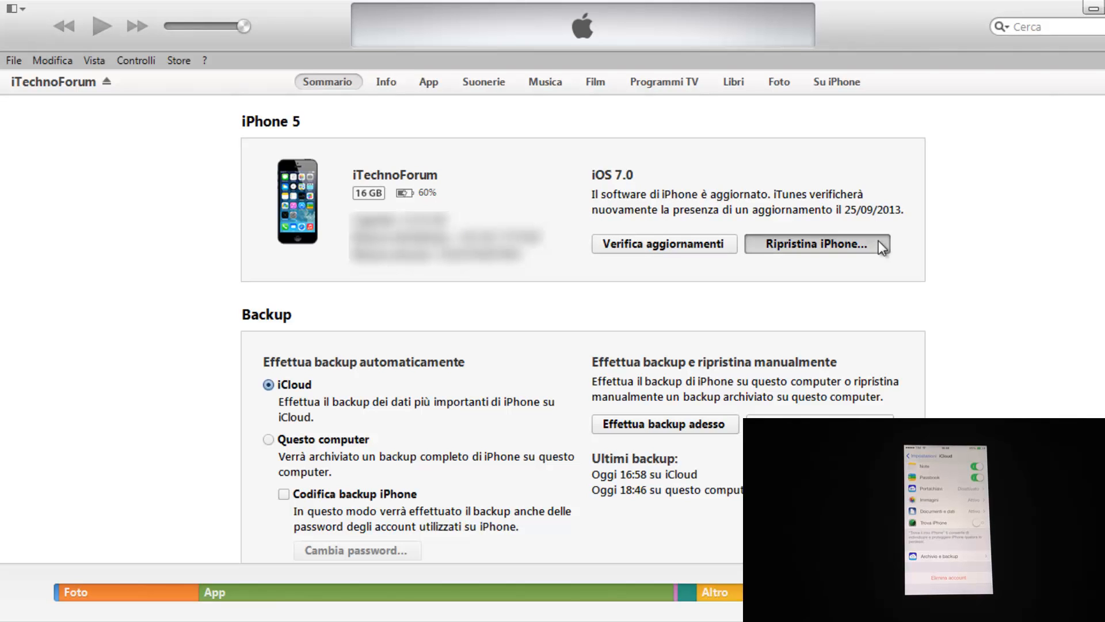
left_click(817, 243)
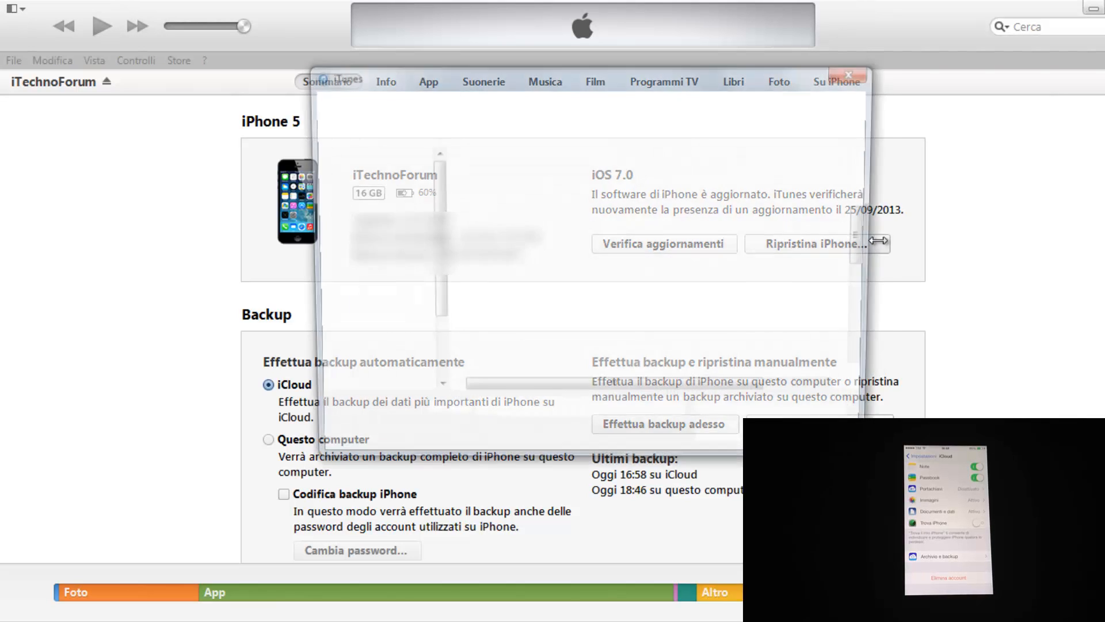
Select iPhone5,2_7.0_11A465_Restore.ipsw from the Desktop as the restore firmware.
left_click(805, 243)
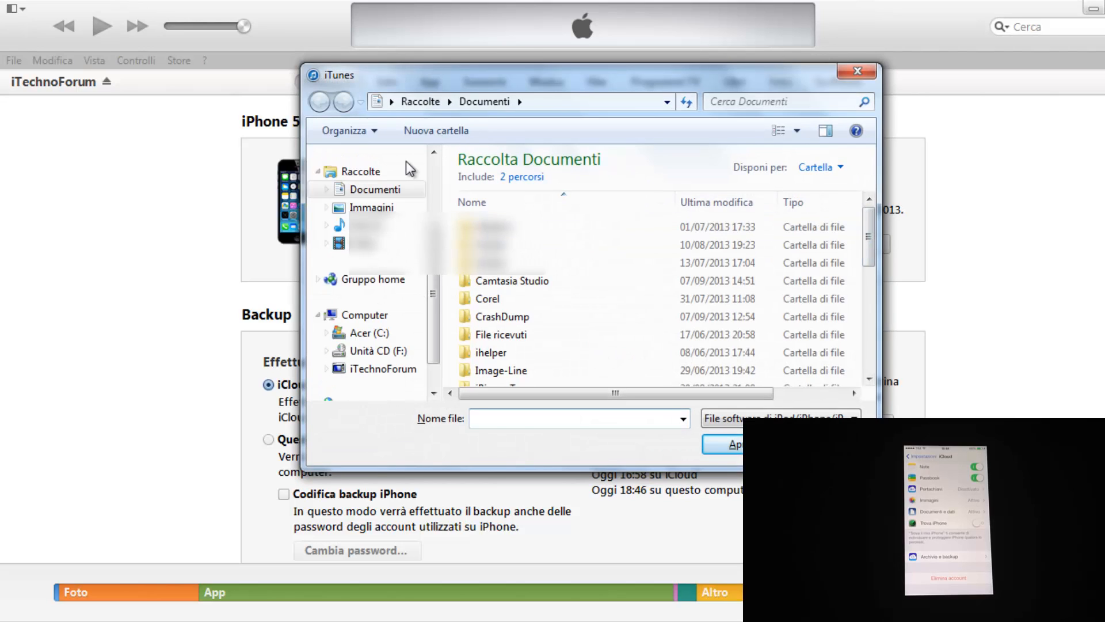
scroll("up", 3)
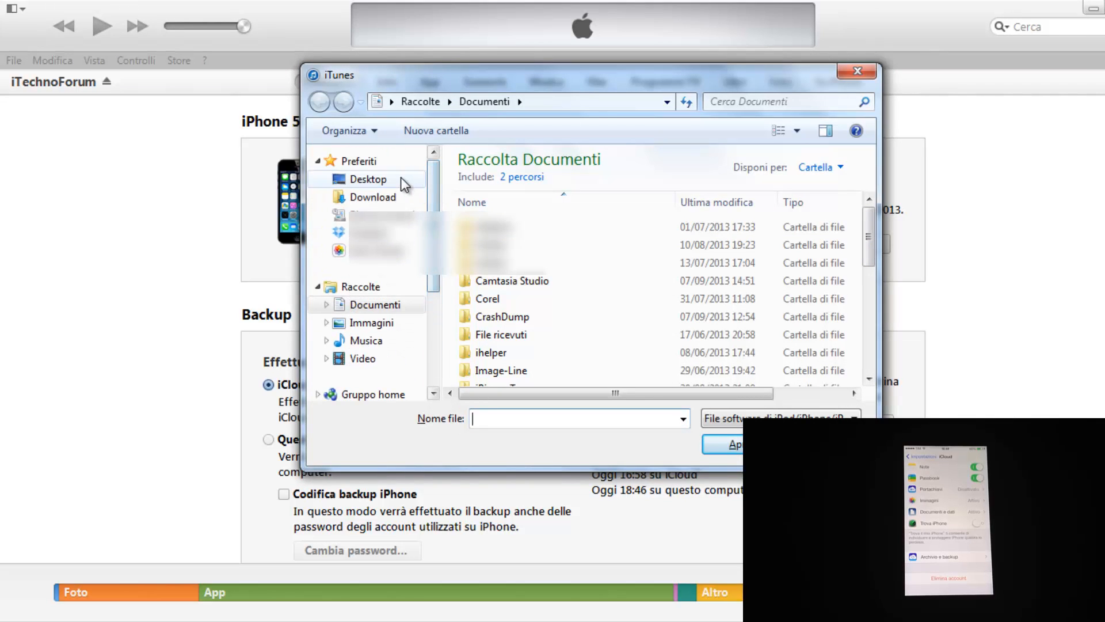
left_click(369, 179)
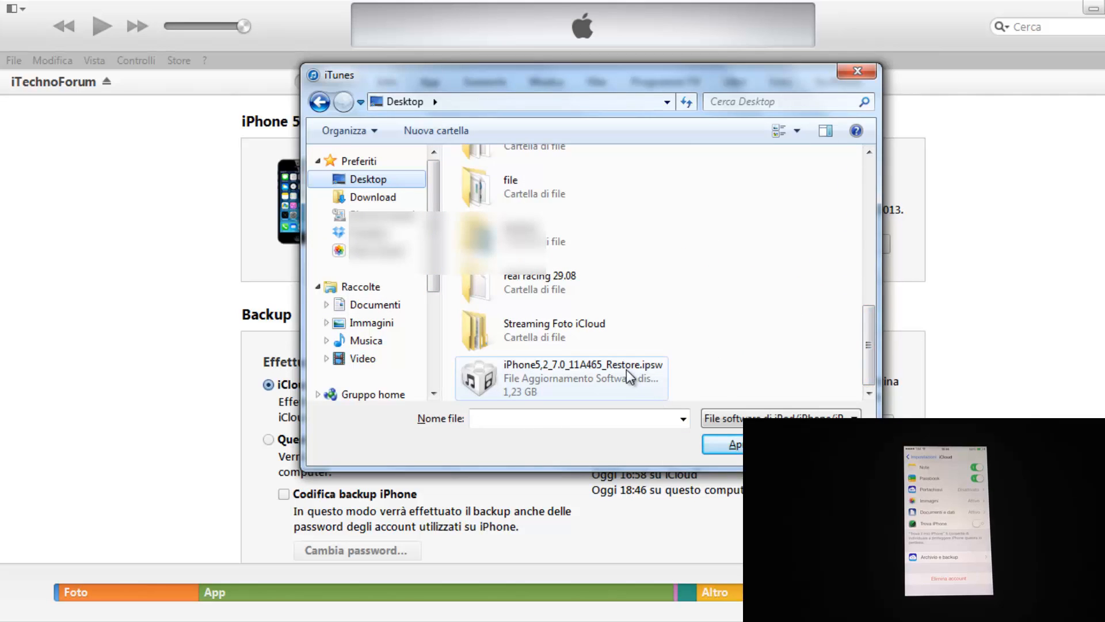
mouse_move(627, 377)
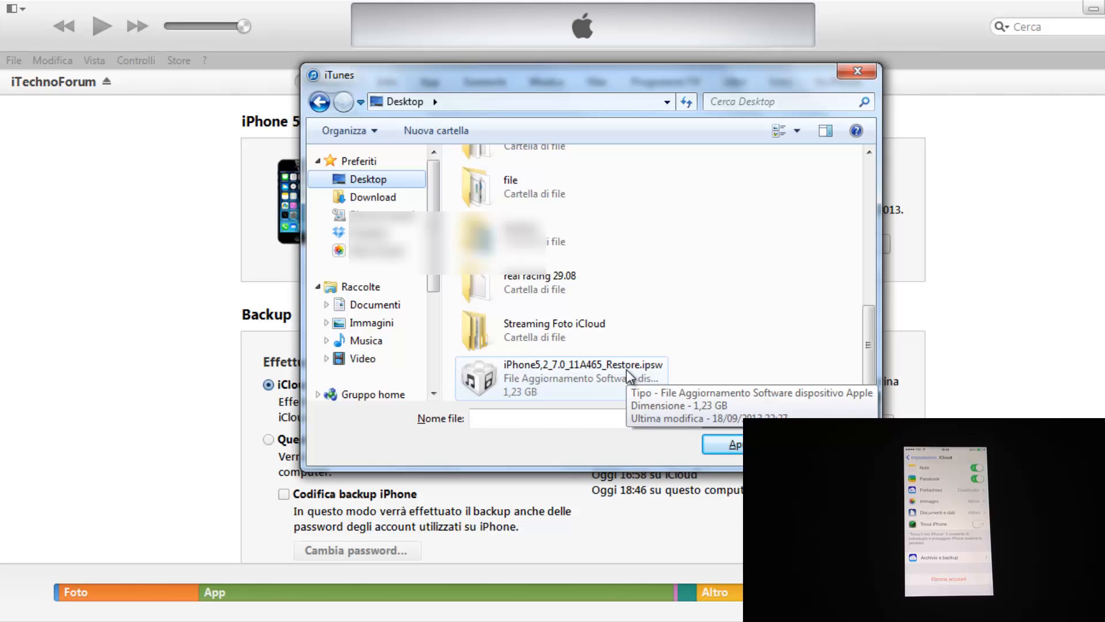
left_click(578, 377)
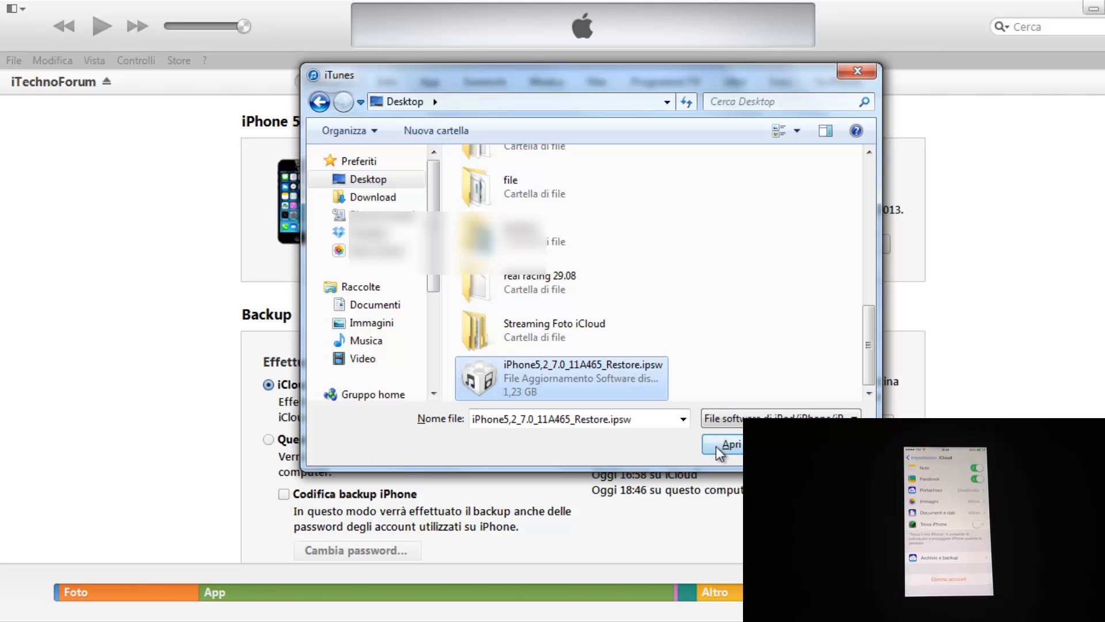
Confirm restoring the iPhone to iOS 7.0 and dismiss the unidentified iPhone error afterwards.
left_click(728, 444)
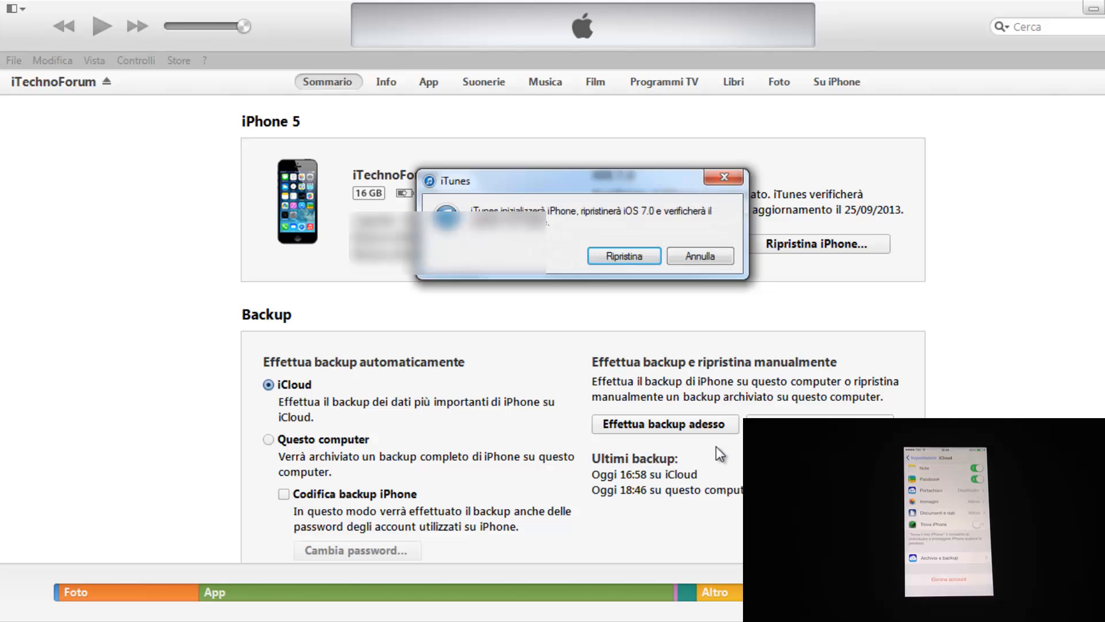
left_click(623, 255)
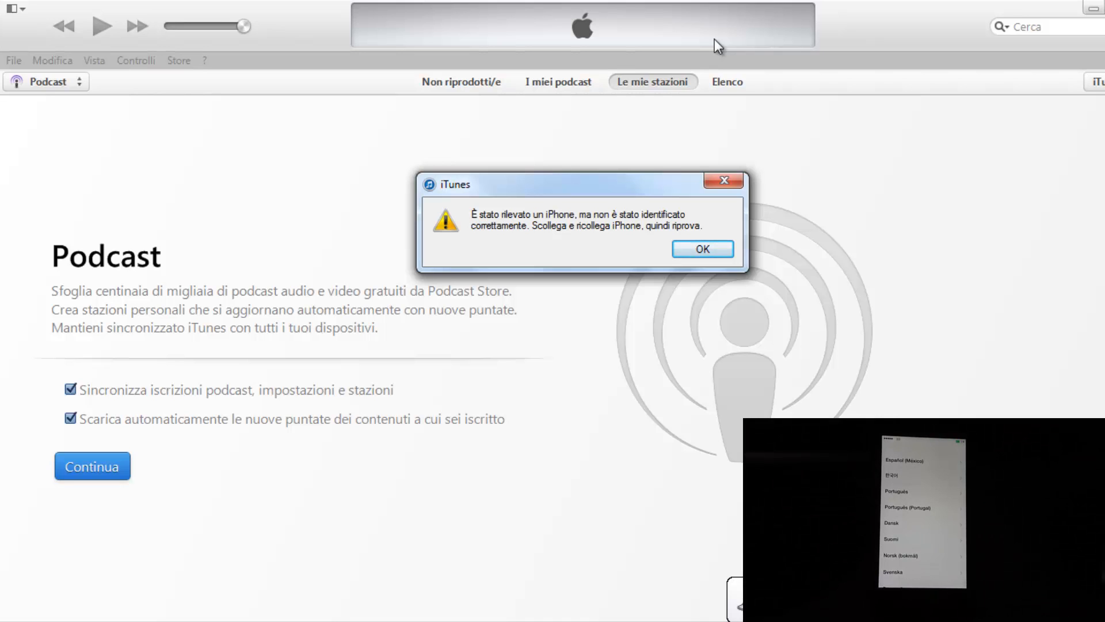
left_click(701, 249)
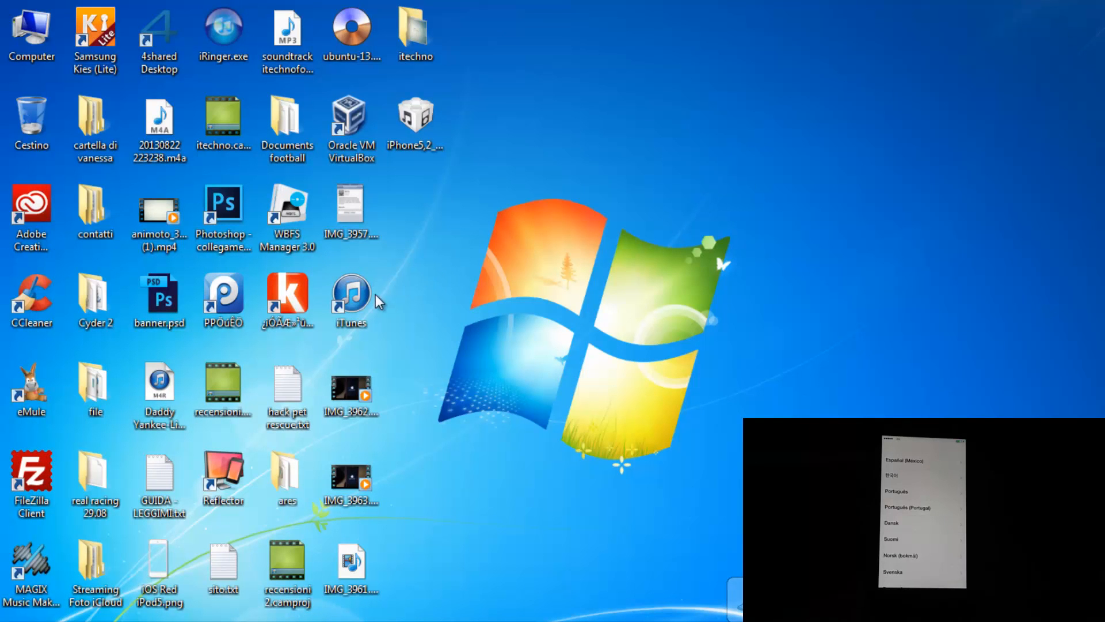
Relaunch iTunes from its desktop shortcut.
left_click(351, 300)
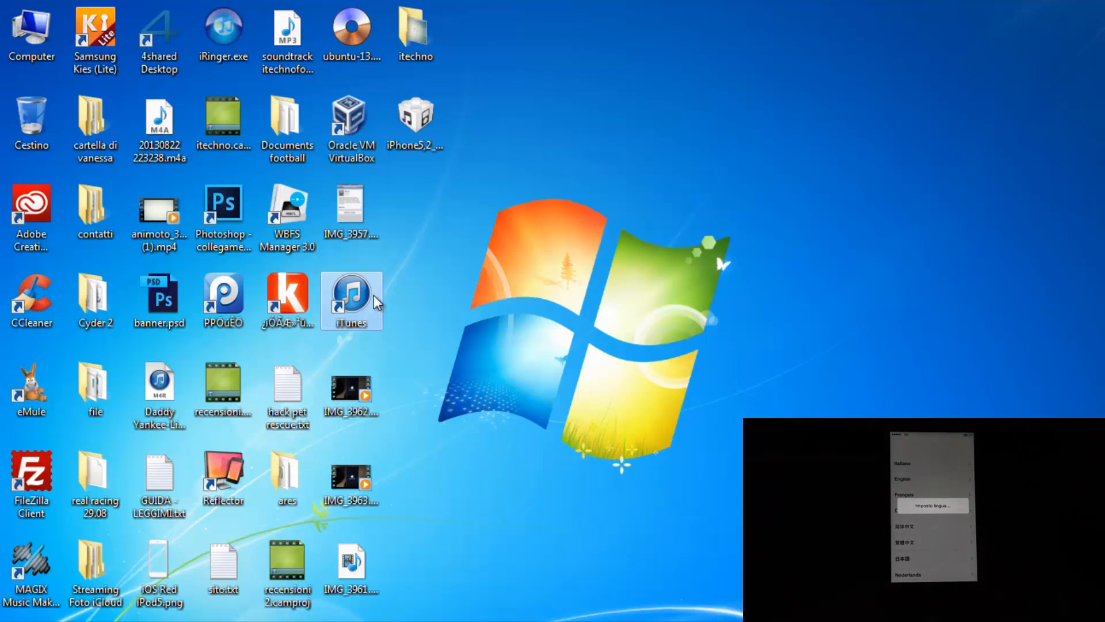
double_click(350, 300)
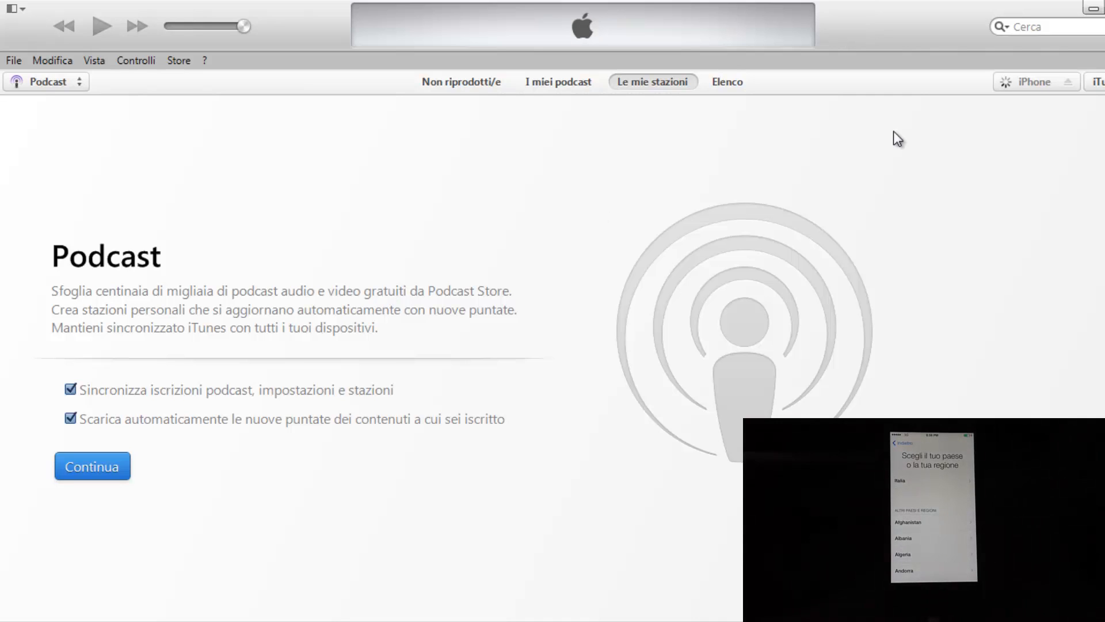
mouse_move(961, 121)
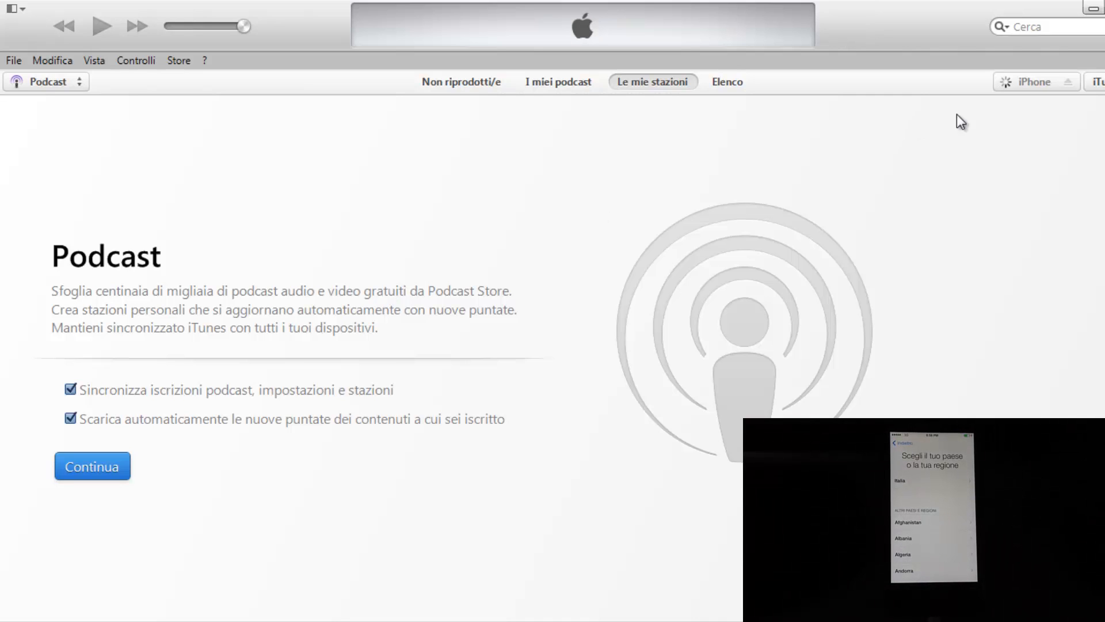
Show the connected iPhone's Attiva iPhone page and enter the Apple ID credentials.
left_click(92, 466)
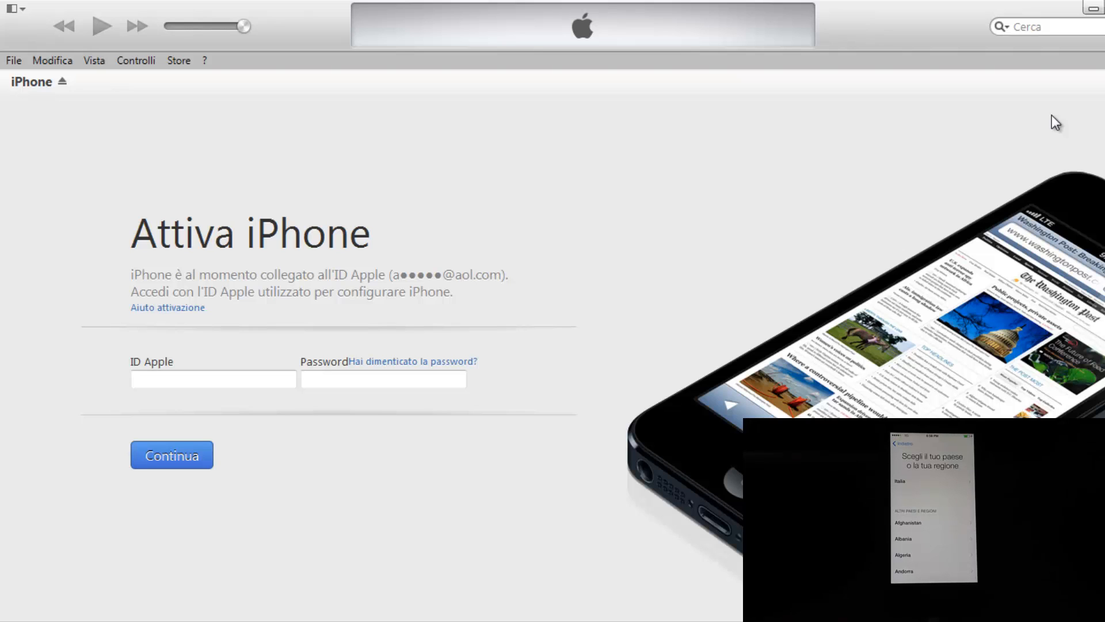
mouse_move(416, 318)
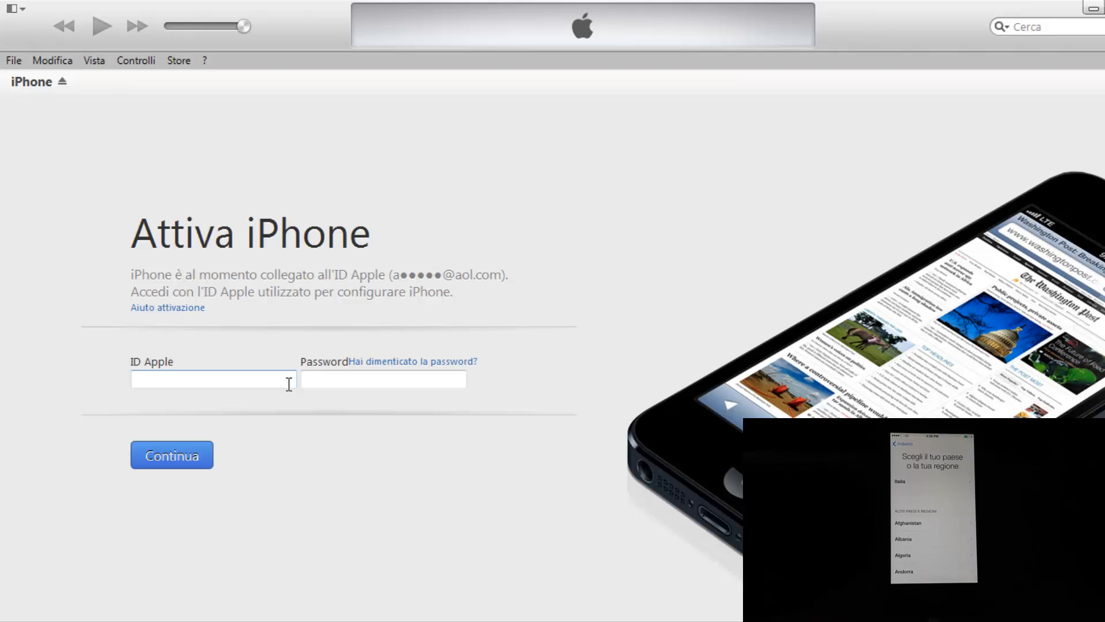
left_click(213, 378)
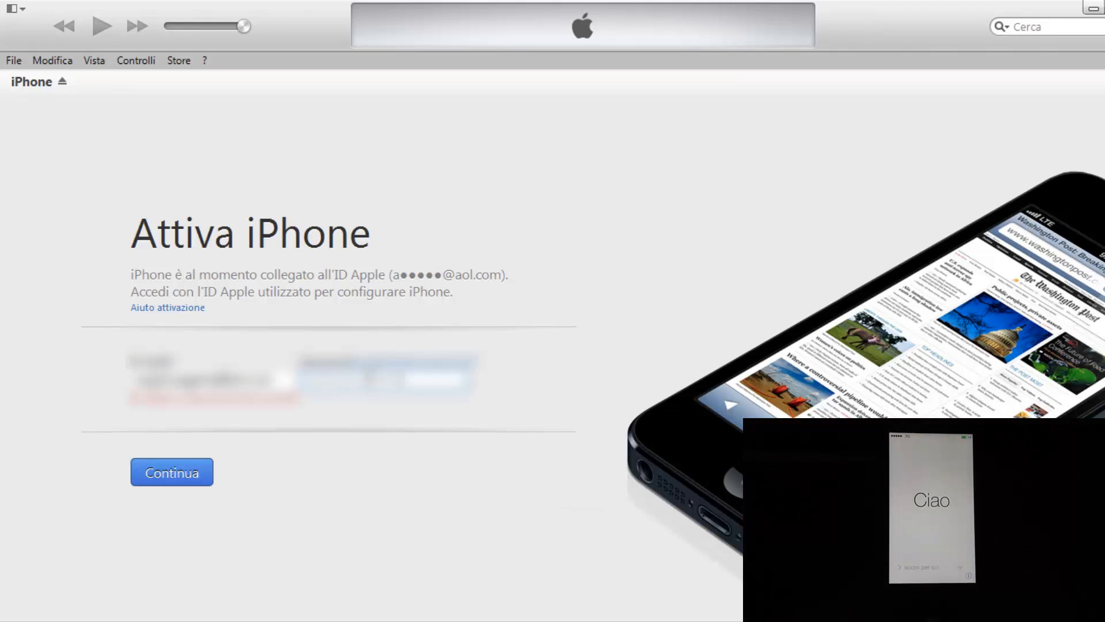
Submit the Apple ID to activate and start restoring from the iTechnoForum backup.
left_click(171, 472)
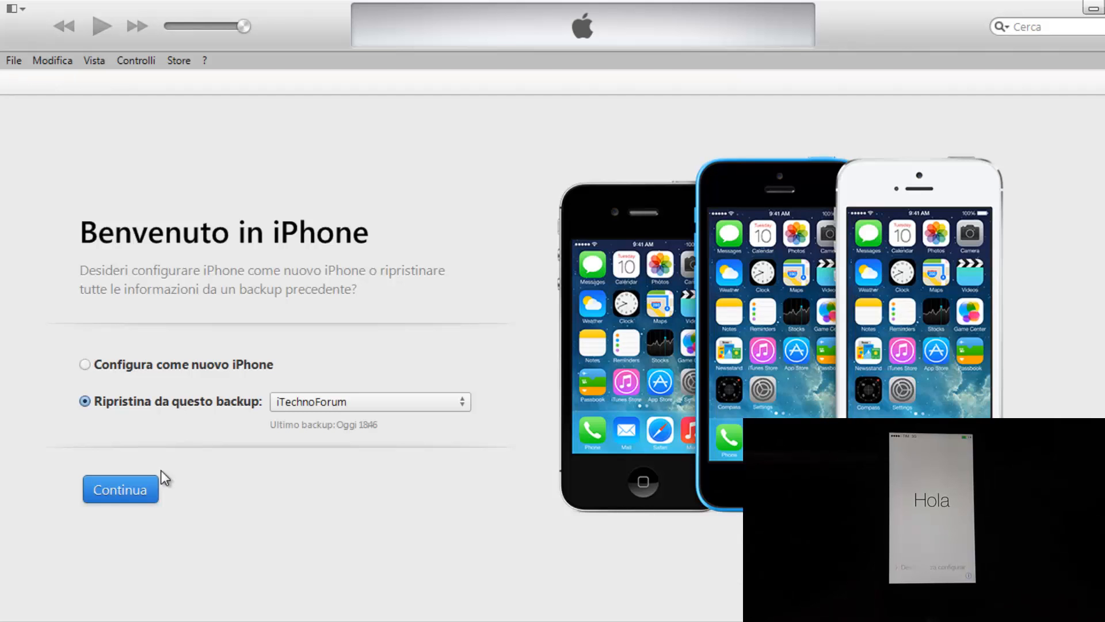
mouse_move(213, 442)
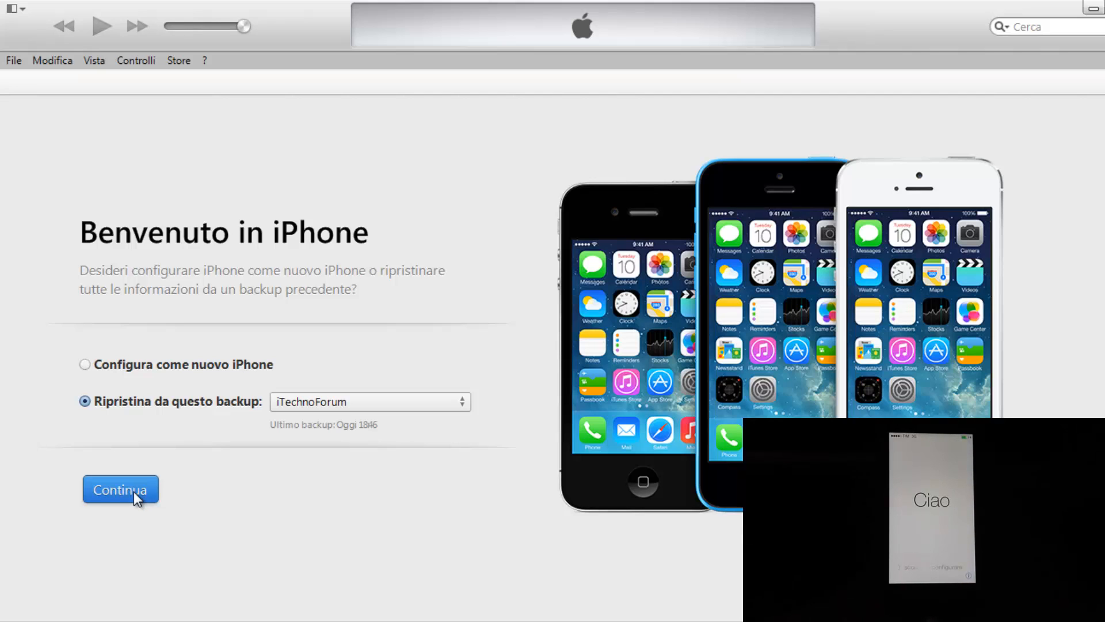
left_click(119, 489)
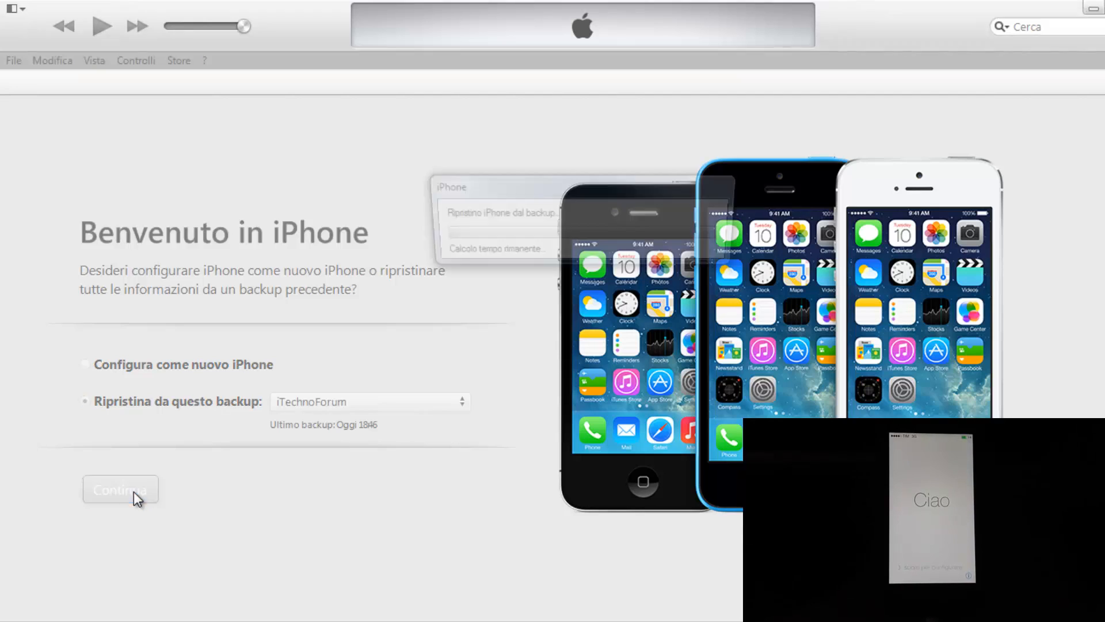
left_click(121, 488)
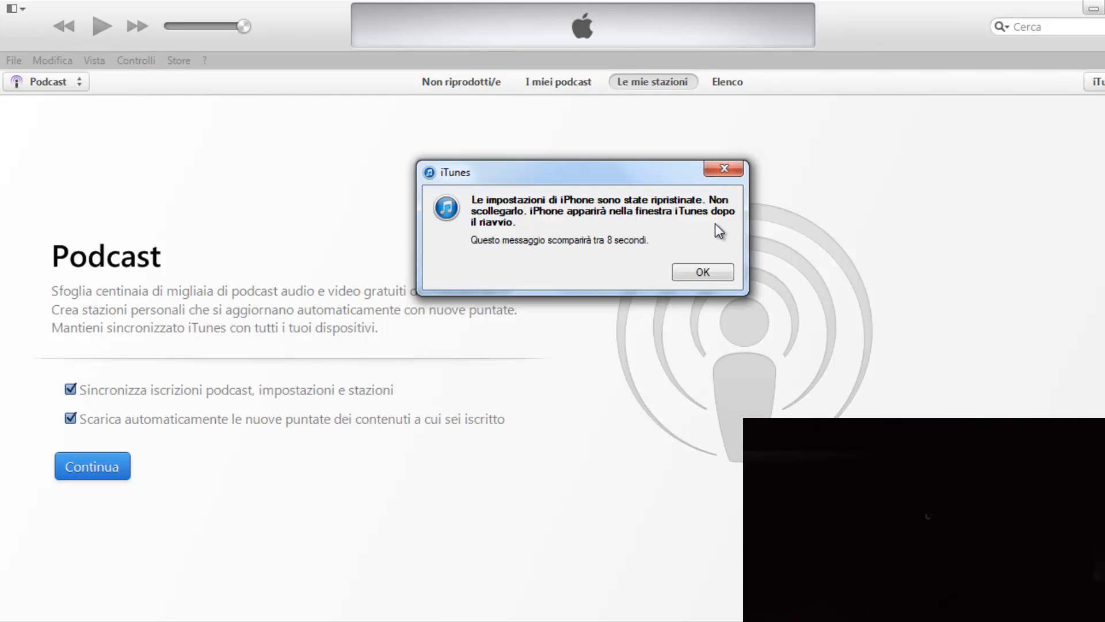
mouse_move(702, 271)
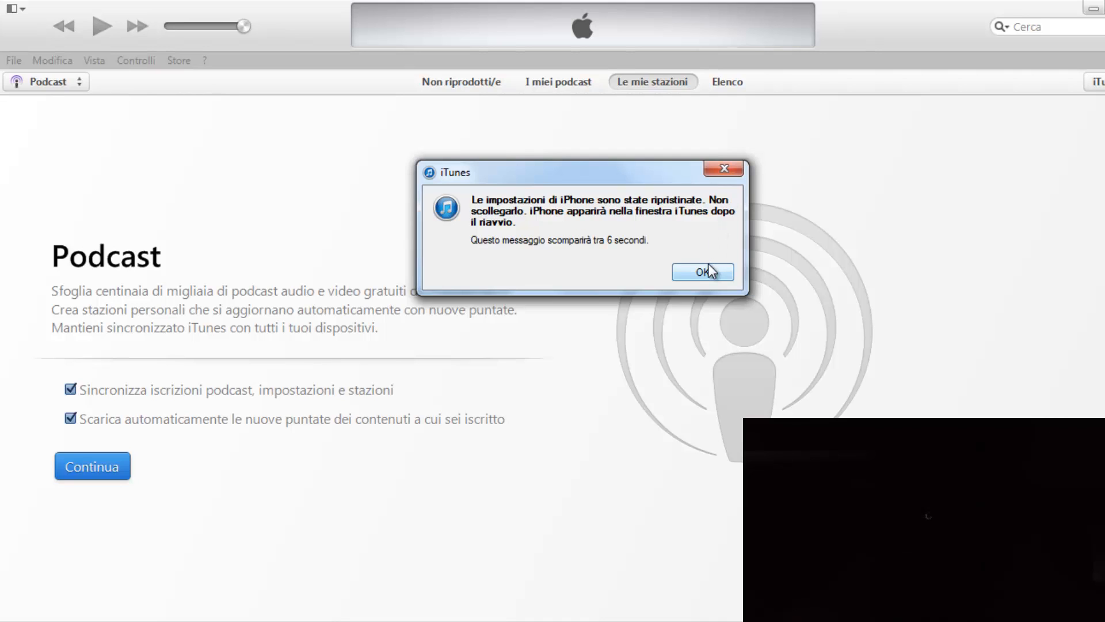
Dismiss the restore-complete notice and reselect the restarted iPhone so syncing begins.
left_click(703, 272)
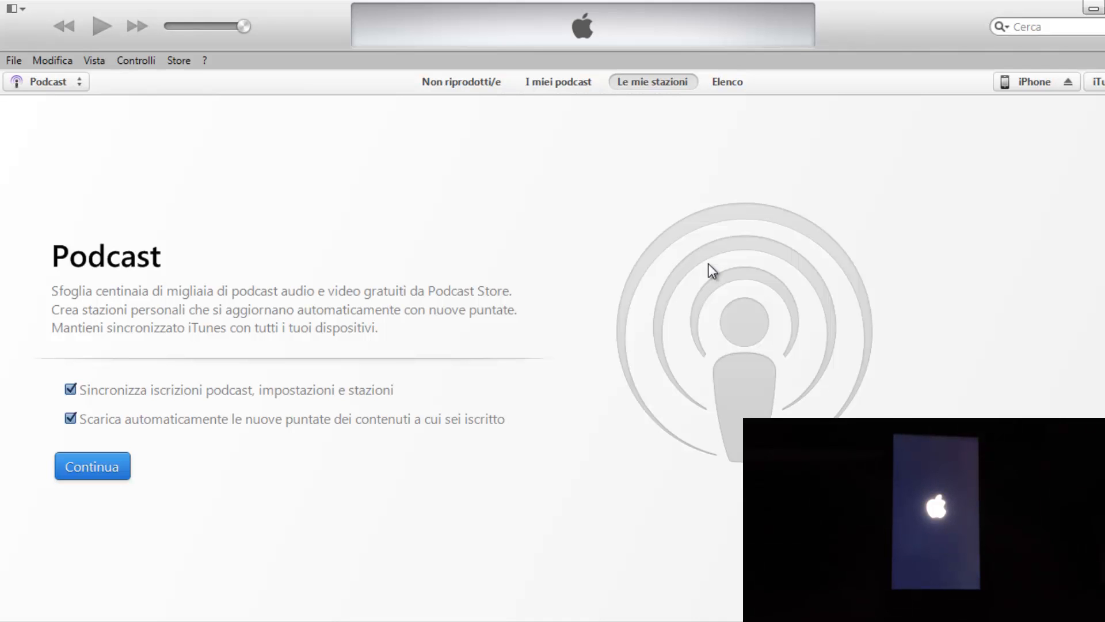
left_click(93, 465)
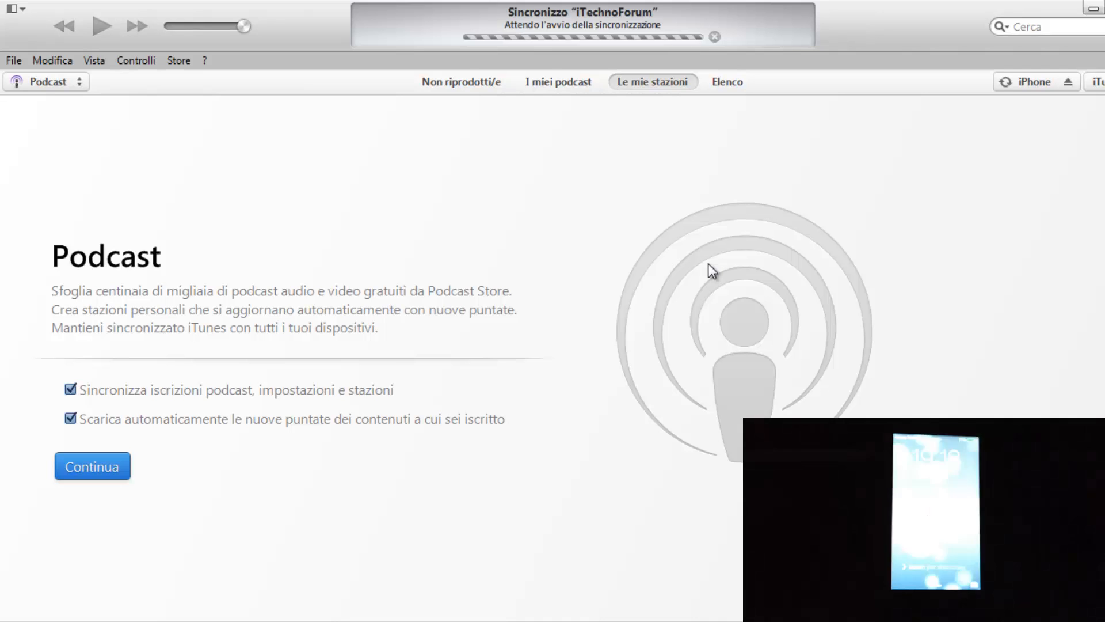